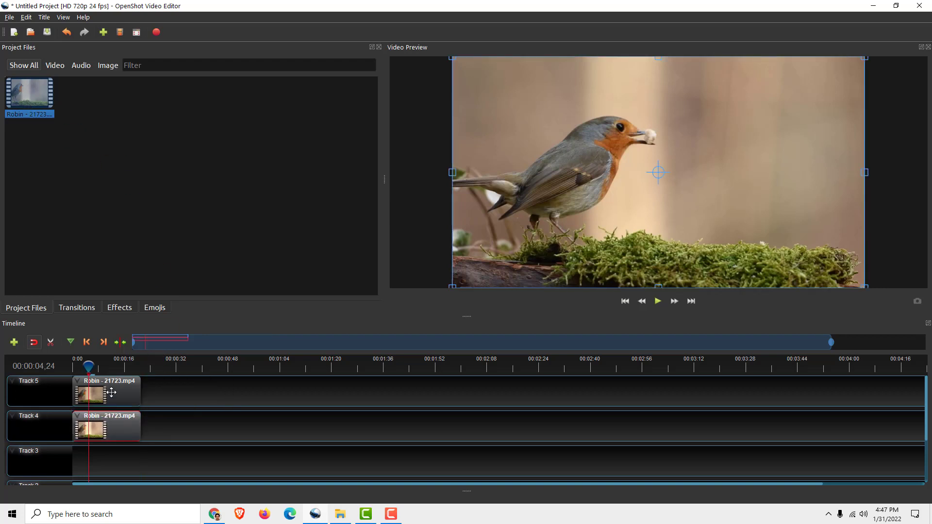
Select the upper robin clip on Track 5 to apply the Crop effect.
{"action": "left_click", "coordinate": [119, 308]}
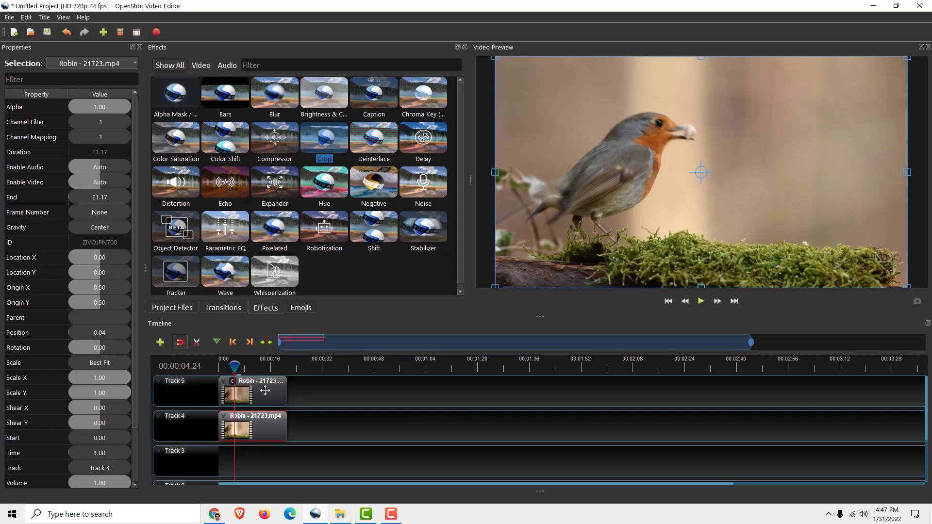
{"action": "mouse_move", "coordinate": [337, 488]}
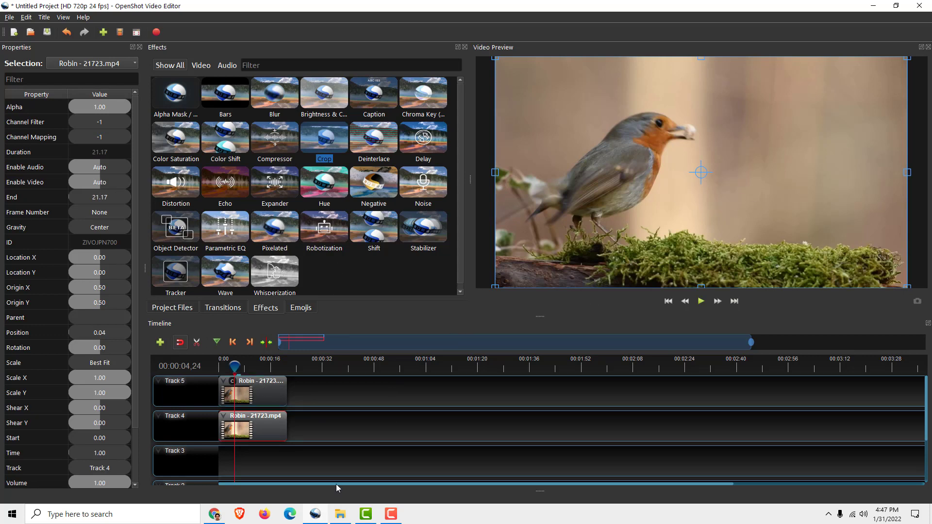
Open the clip's context menu to crop and rotate for a side-by-side, flipped robin.
{"action": "right_click", "coordinate": [256, 390]}
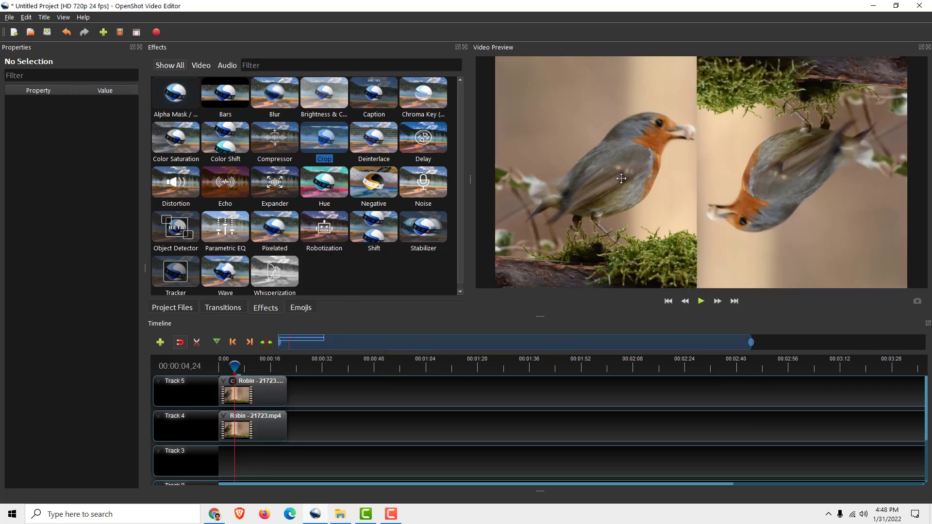
{"action": "mouse_move", "coordinate": [626, 165]}
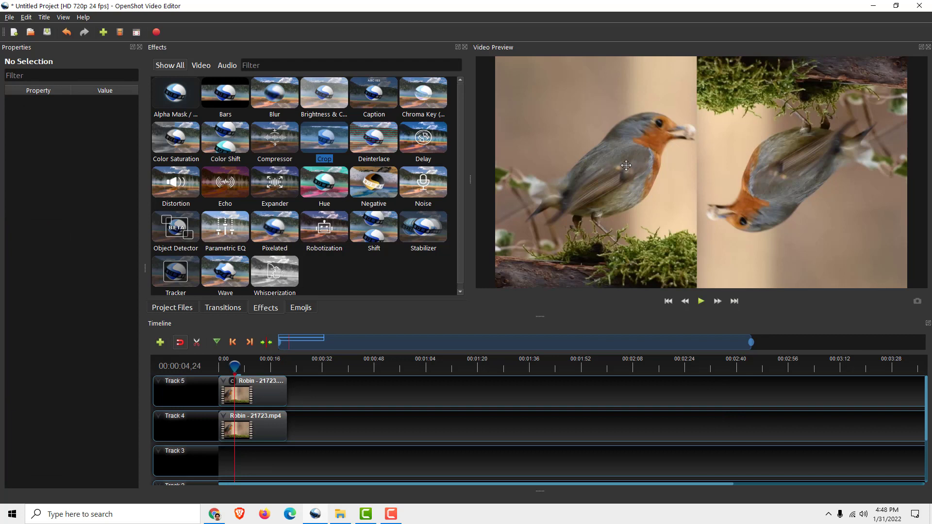
Select the Track 4 robin clip to confirm Rotation 180 in Properties.
{"action": "left_click", "coordinate": [253, 426]}
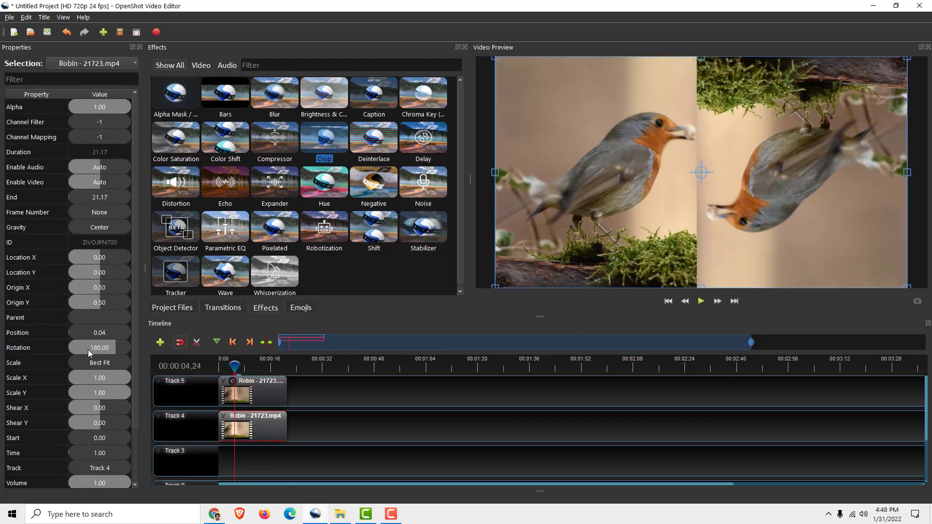
{"action": "mouse_move", "coordinate": [50, 329]}
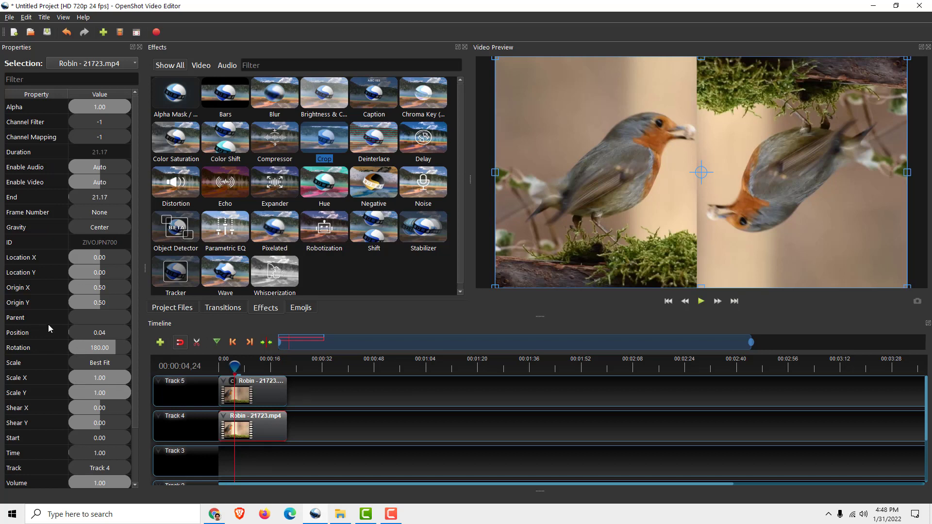